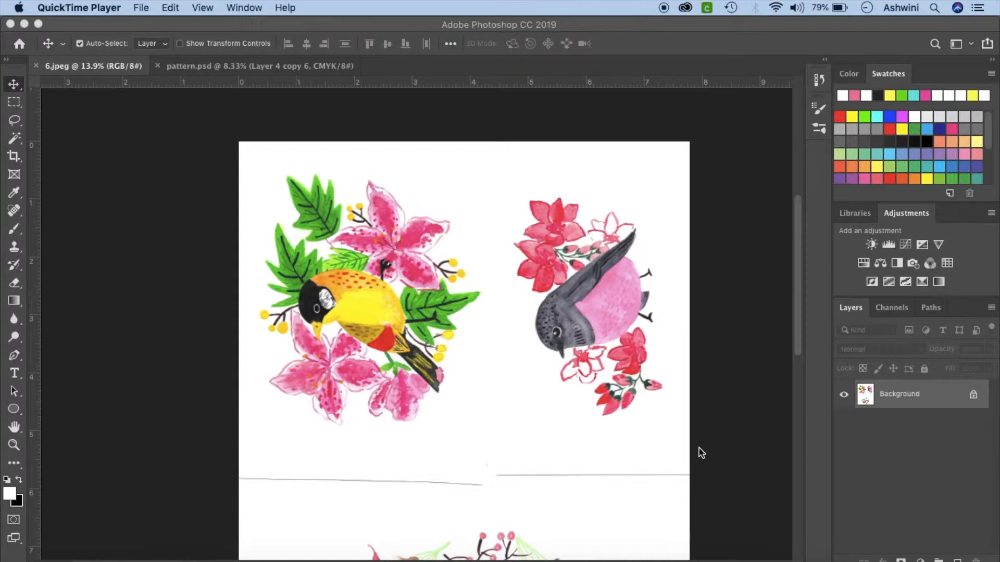
Step: Switch between the 6.jpeg scan and the pattern.psd document tabs
click(258, 66)
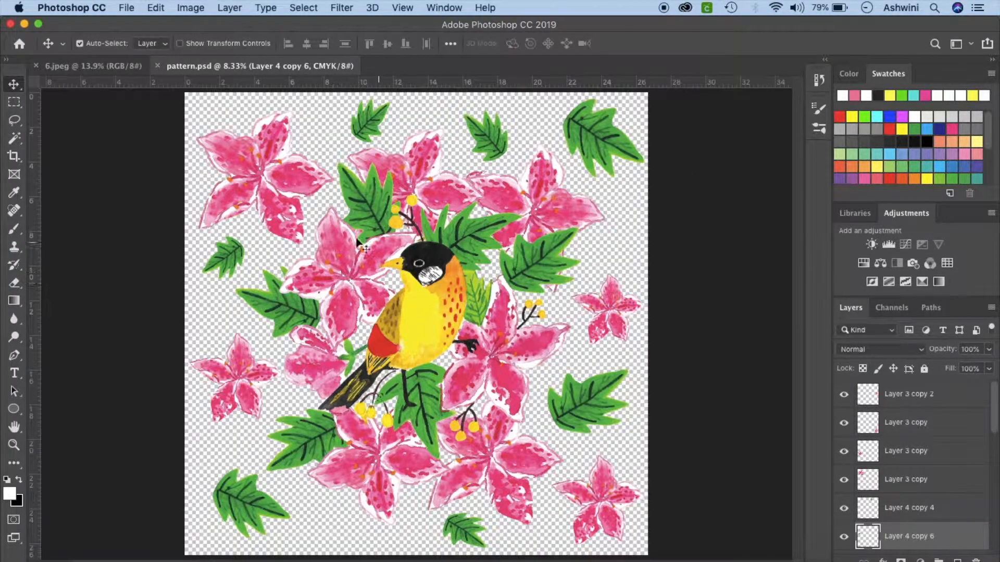
click(93, 66)
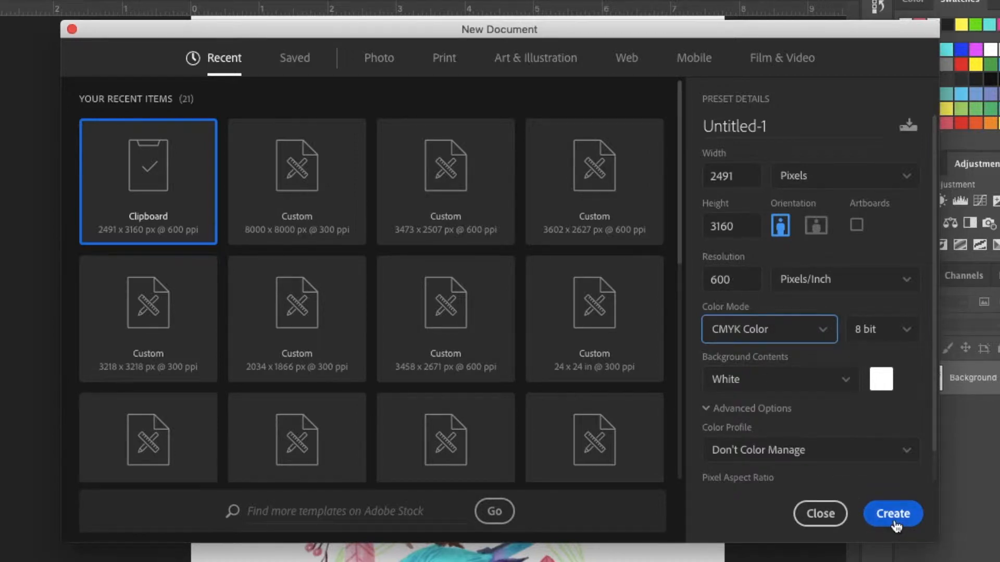
Step: Create the clipboard-sized 2491 × 3160 px, 600 ppi CMYK document with white background
click(892, 514)
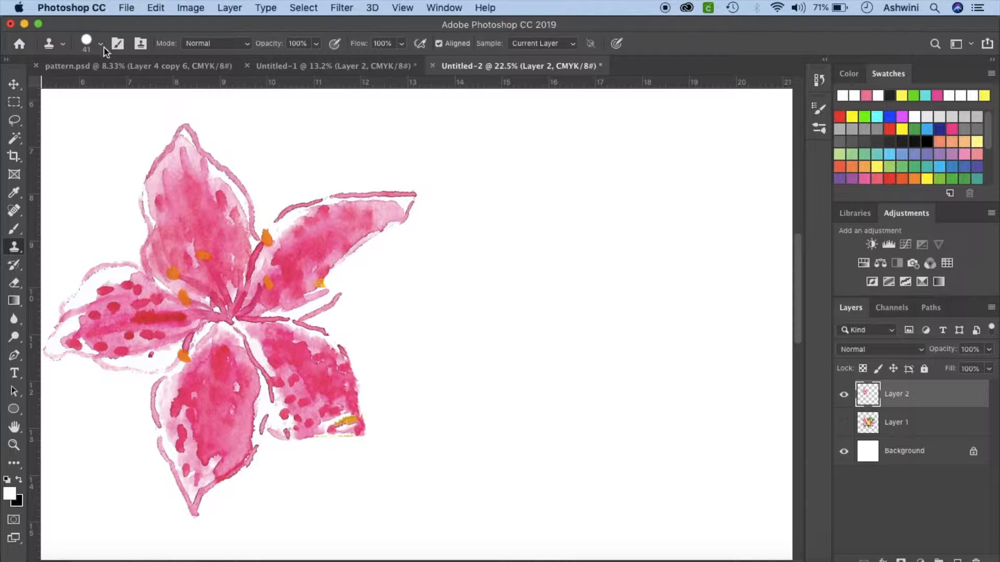
Step: Pick the retouching tool to fill the gaps in the lily's petals on Layer 2
click(100, 44)
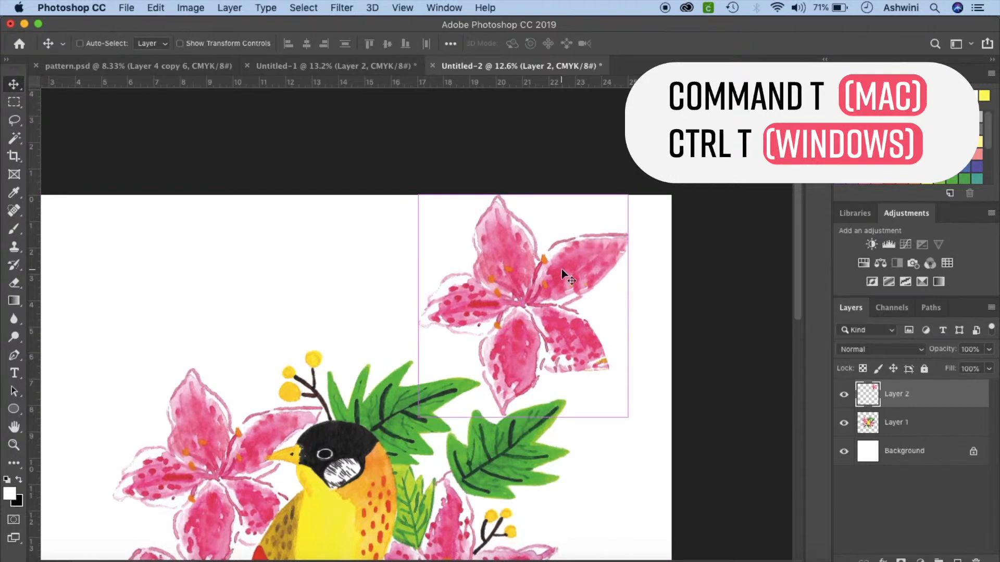
Step: Free-transform the top lily on Layer 2, rotating it and fine-tuning its size above the bird
key(cmd+t)
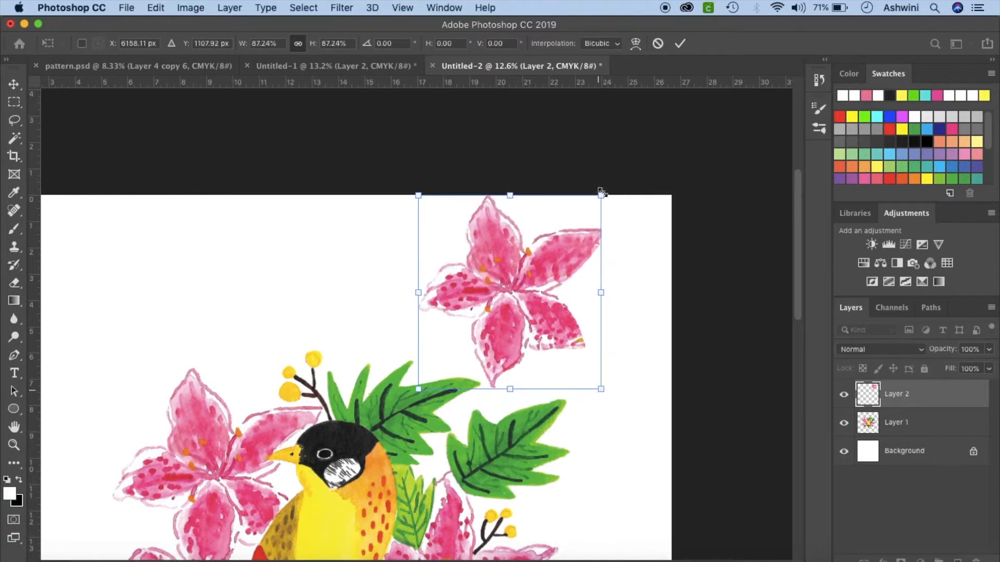
drag(601, 193, 537, 161)
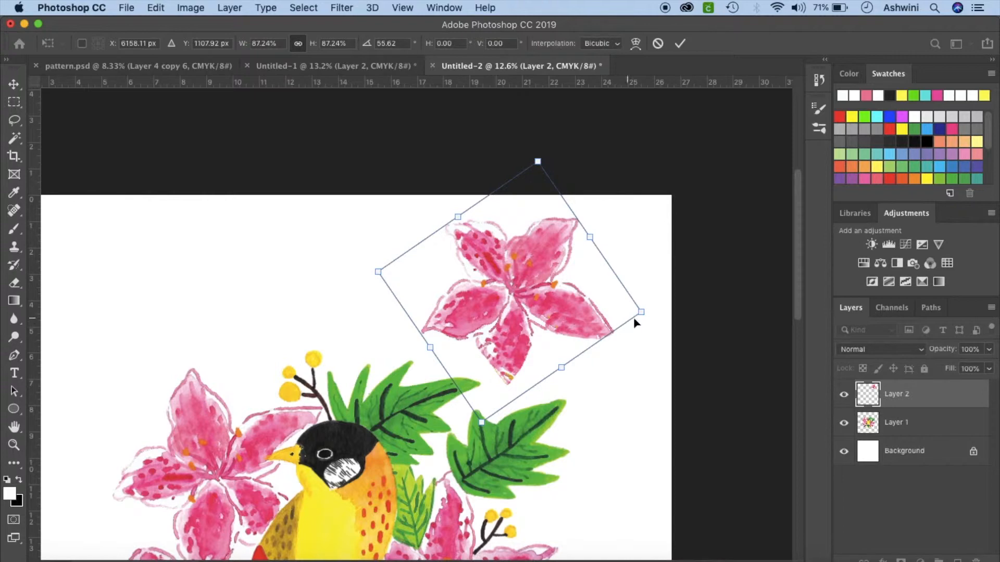
drag(641, 313, 570, 303)
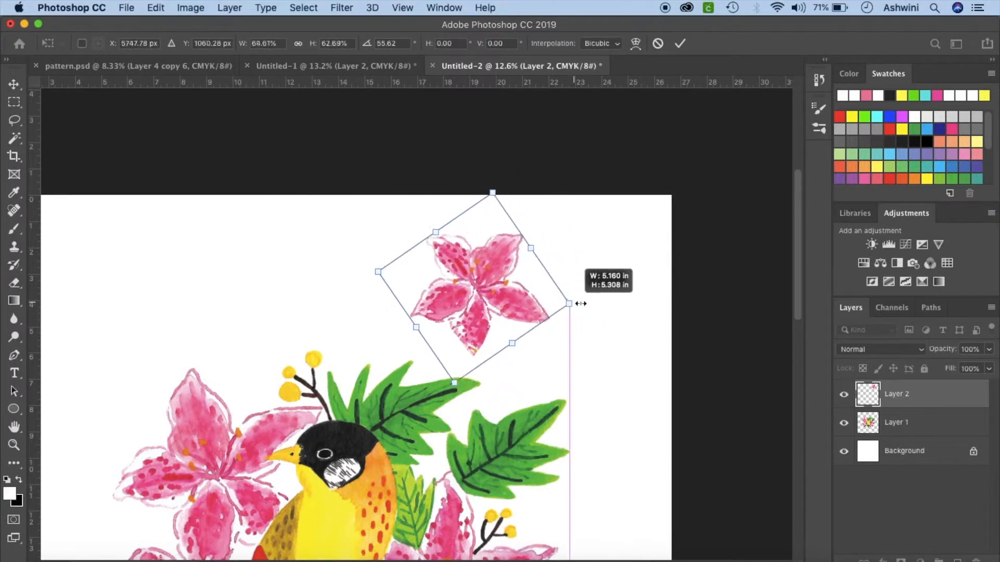
drag(570, 303, 623, 309)
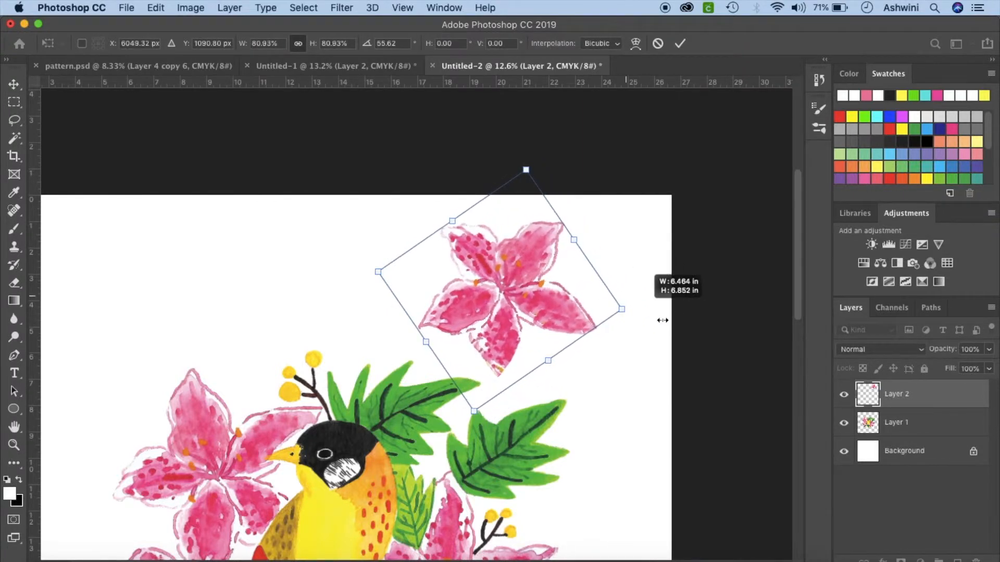
drag(622, 309, 632, 313)
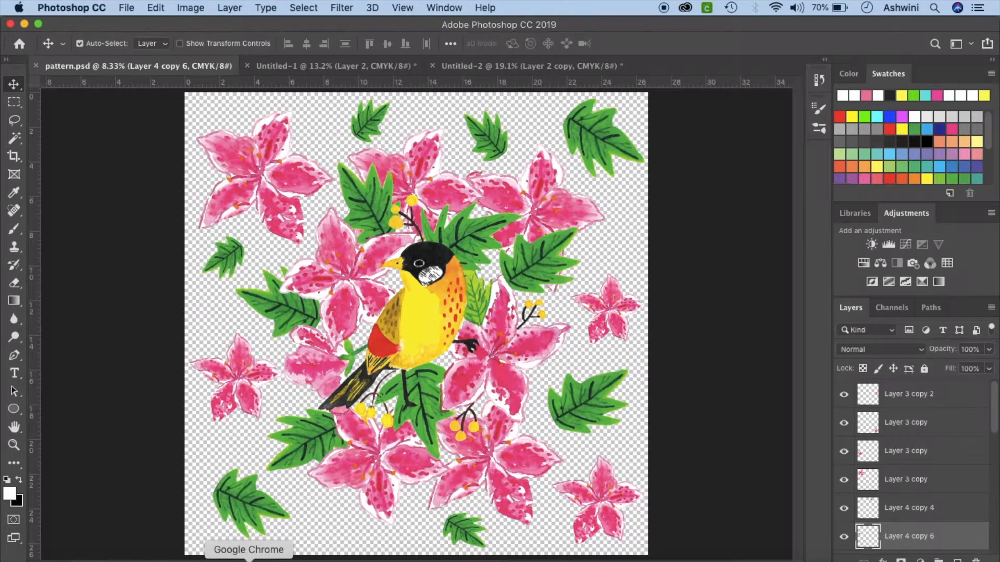
click(247, 550)
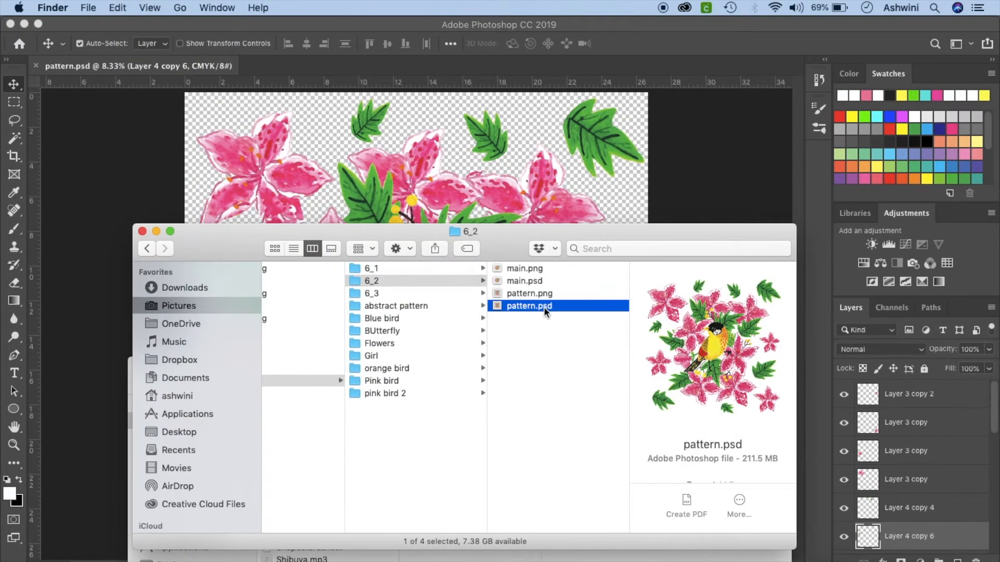
Step: Select pattern.png in the 6_2 folder to show its preview
click(528, 293)
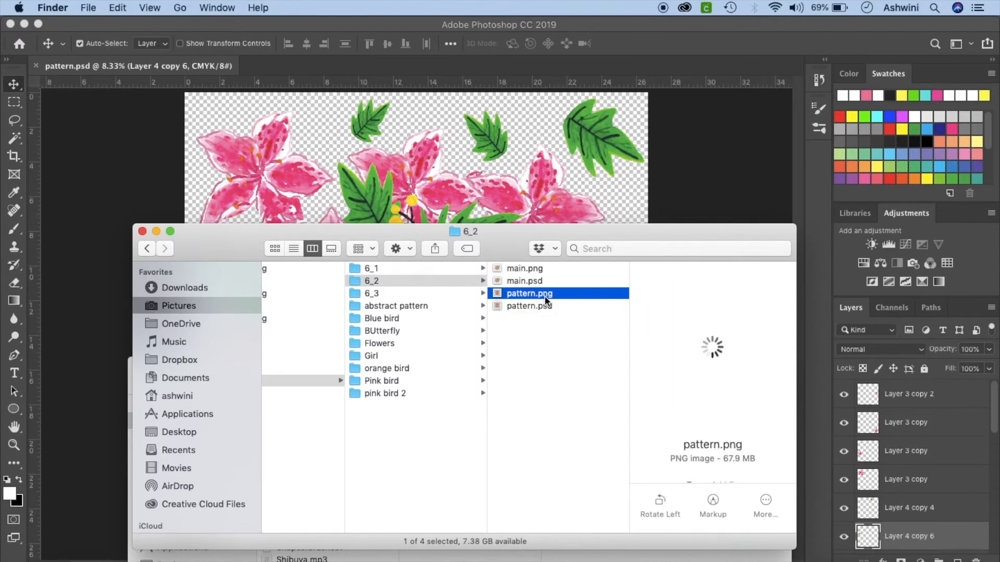